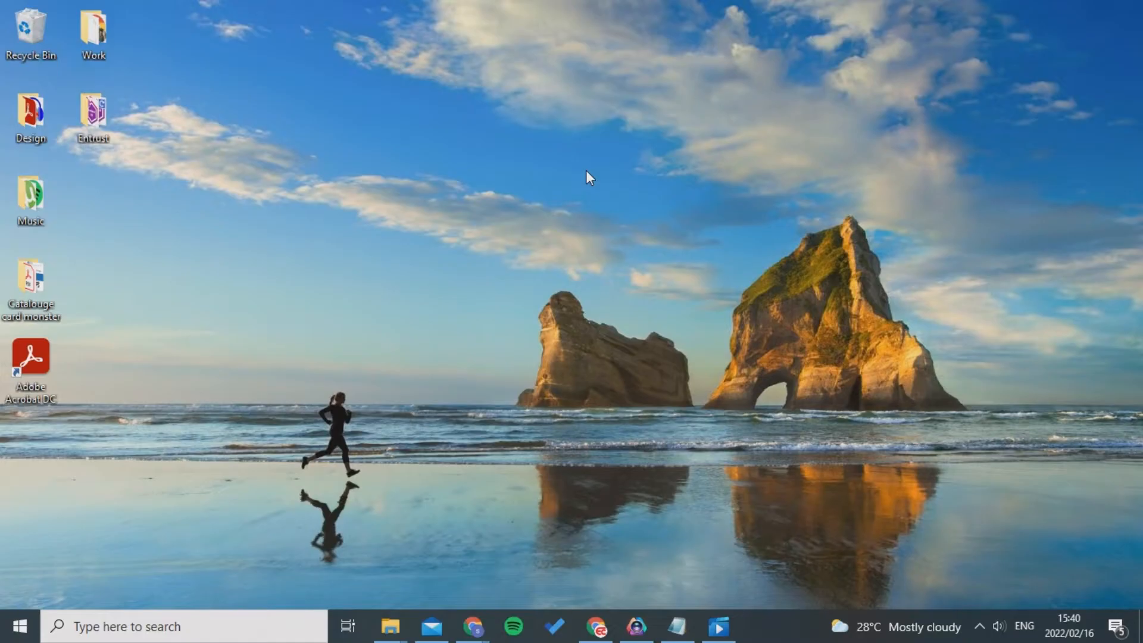
Open the Entrust folder from the desktop to list its shortcuts
{"action": "left_click", "coordinate": [93, 117]}
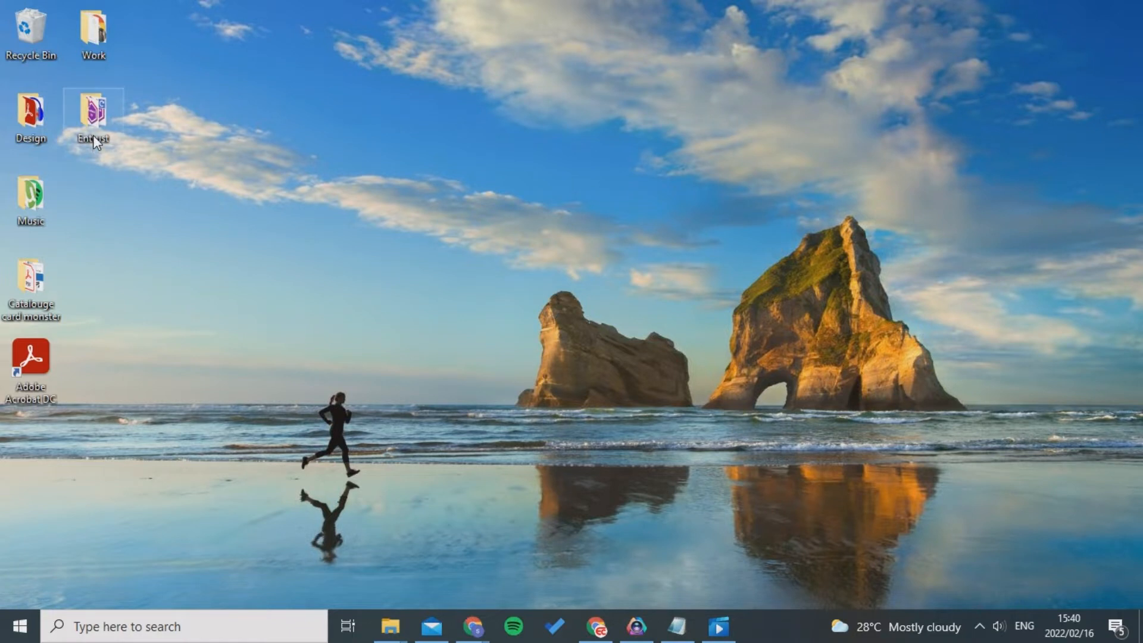
{"action": "double_click", "coordinate": [93, 116]}
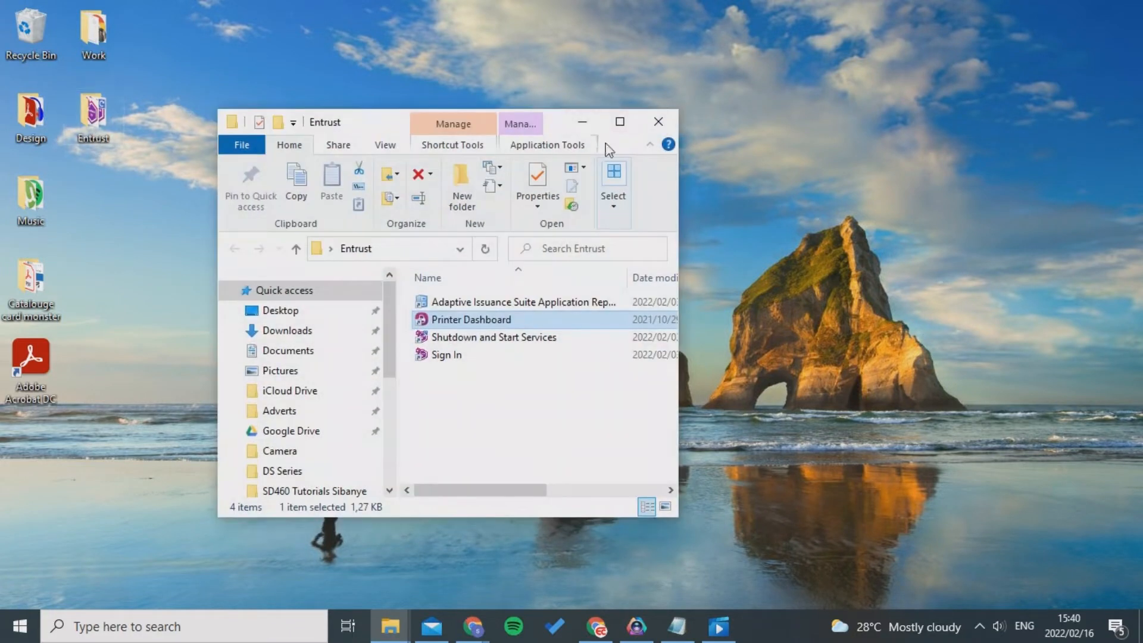
{"action": "mouse_move", "coordinate": [619, 121]}
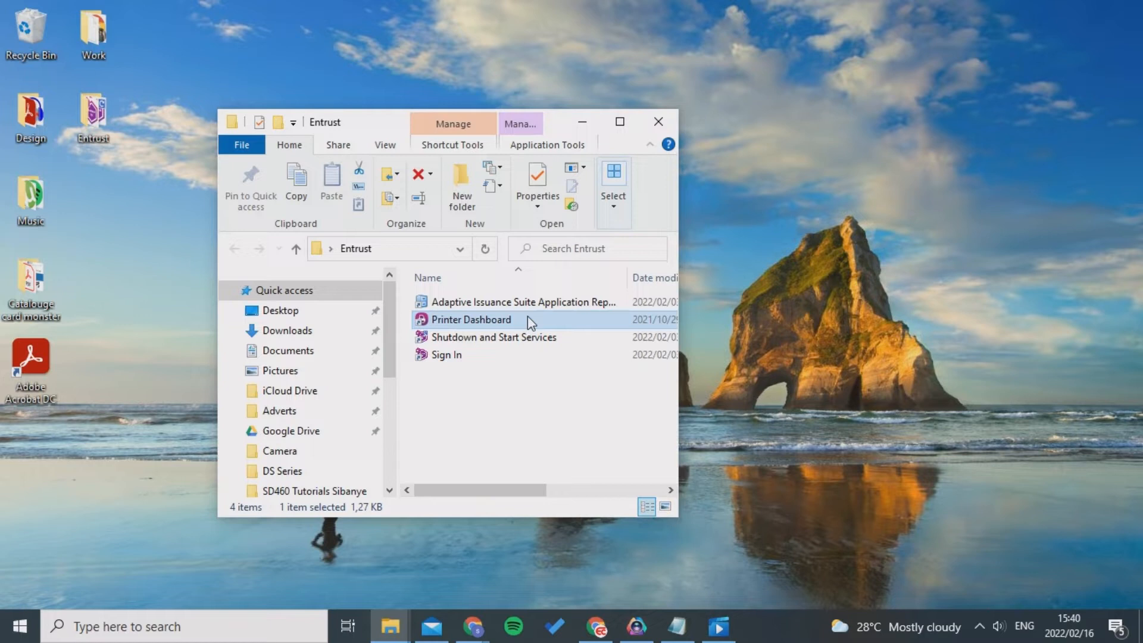
Launch Printer Dashboard and choose the XPS Card Printer from the printer list
{"action": "double_click", "coordinate": [471, 320]}
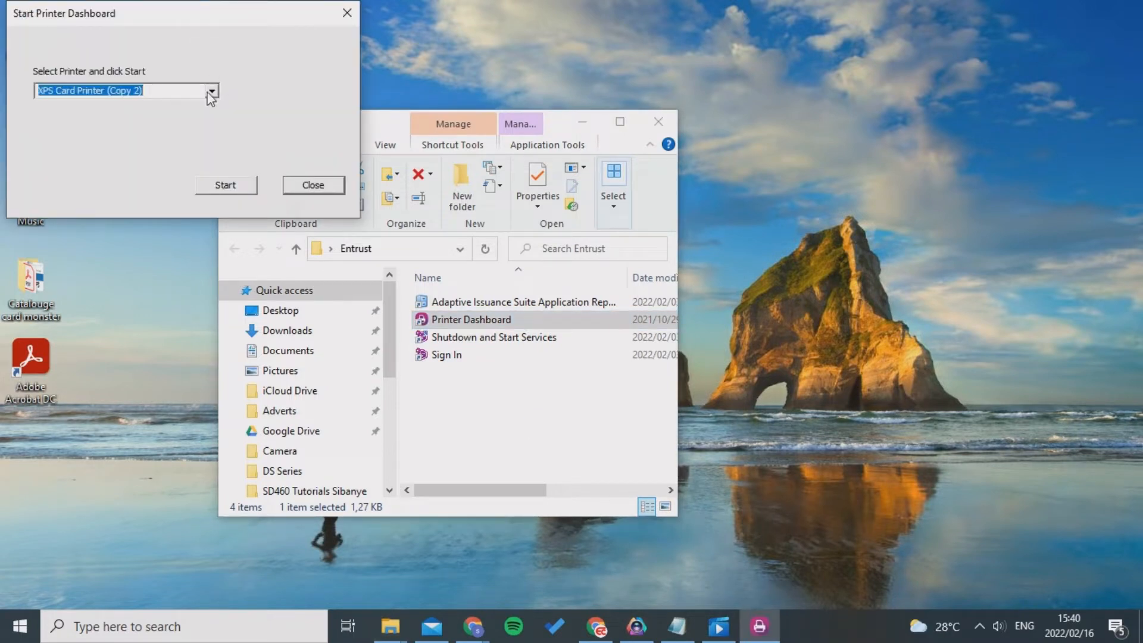
{"action": "left_click", "coordinate": [211, 89]}
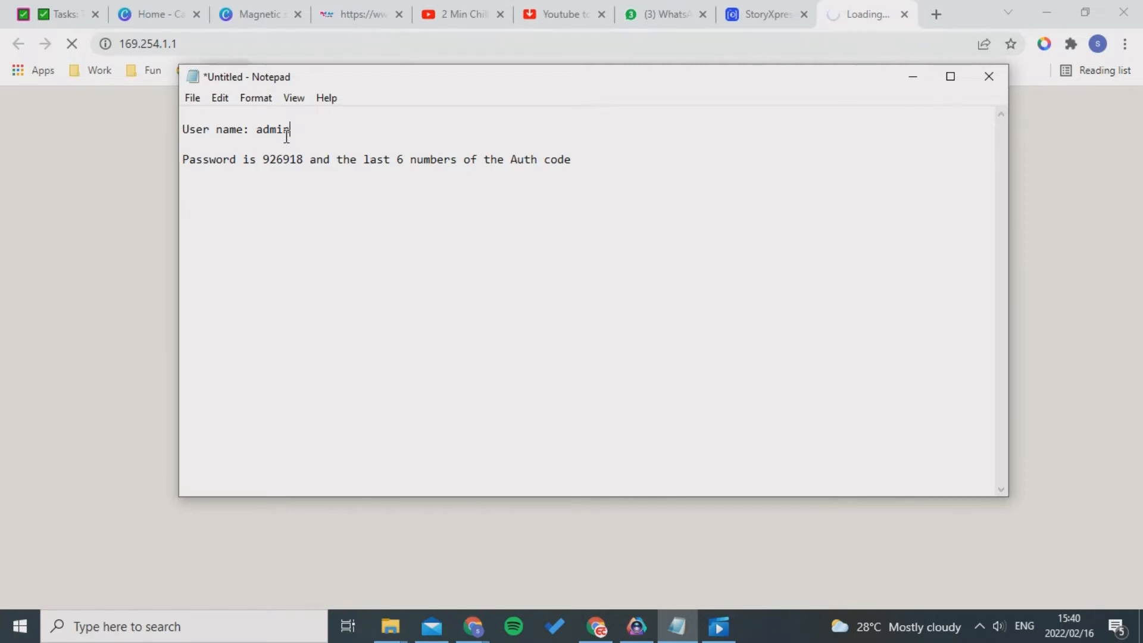
{"action": "double_click", "coordinate": [270, 129]}
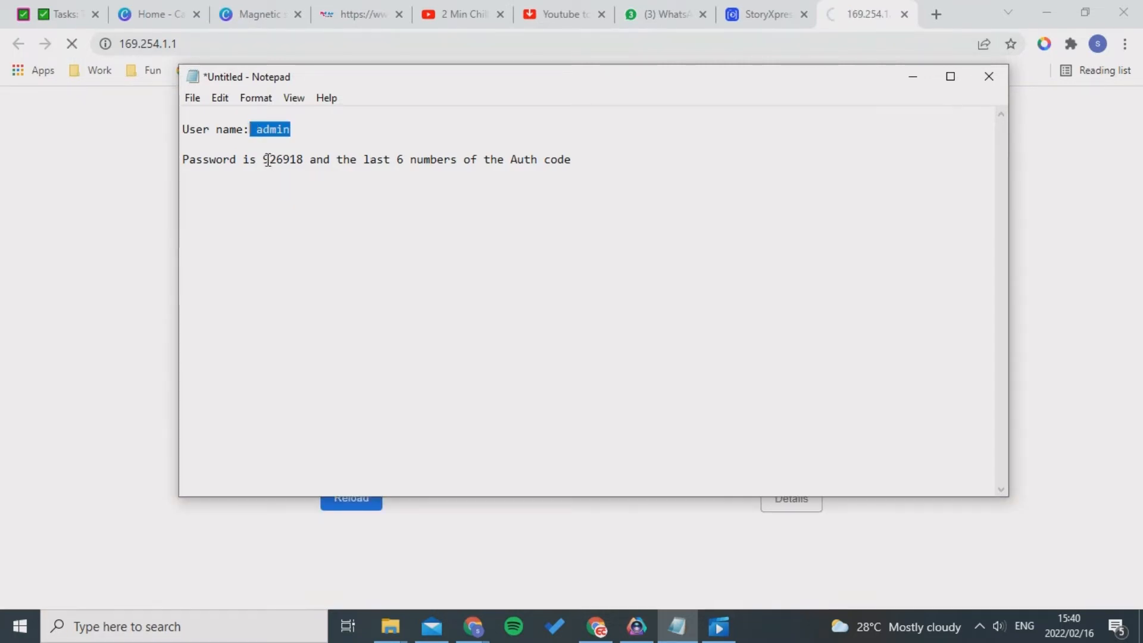
{"action": "double_click", "coordinate": [284, 158]}
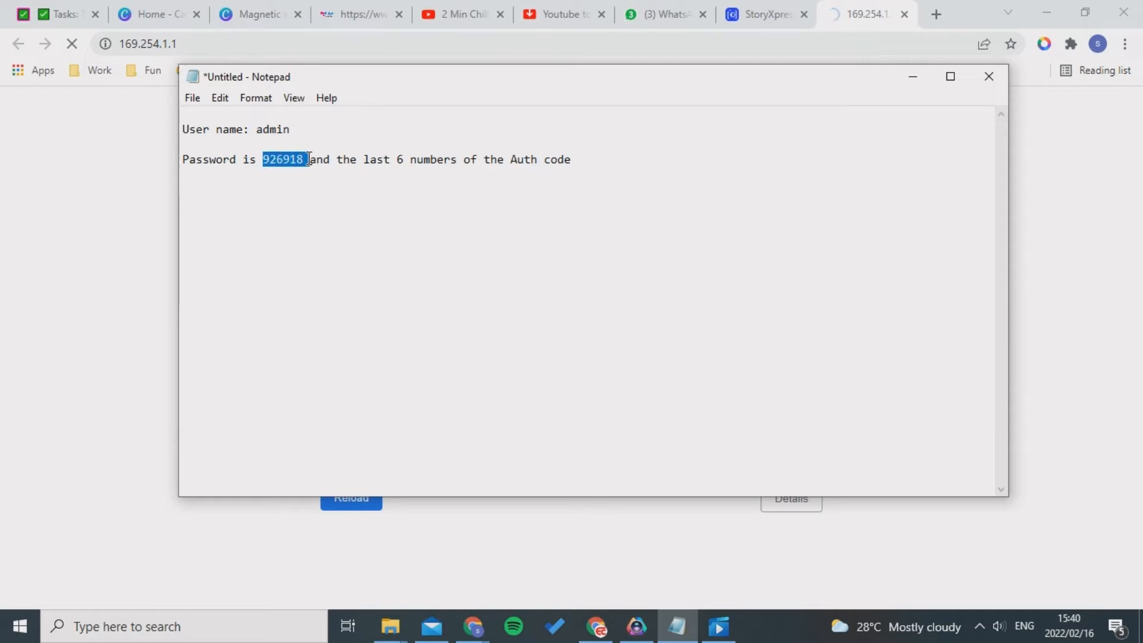